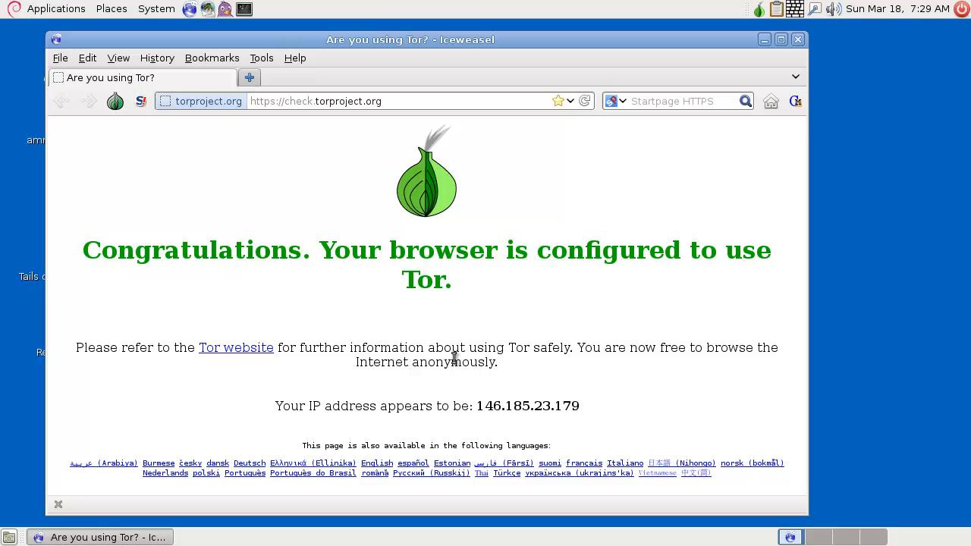
mouse_move(425, 343)
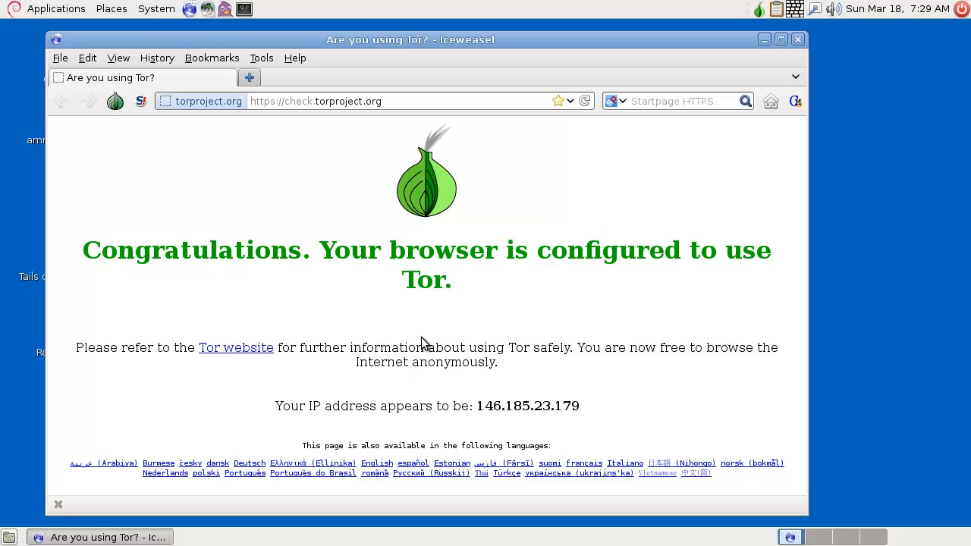
mouse_move(357, 312)
type("t")
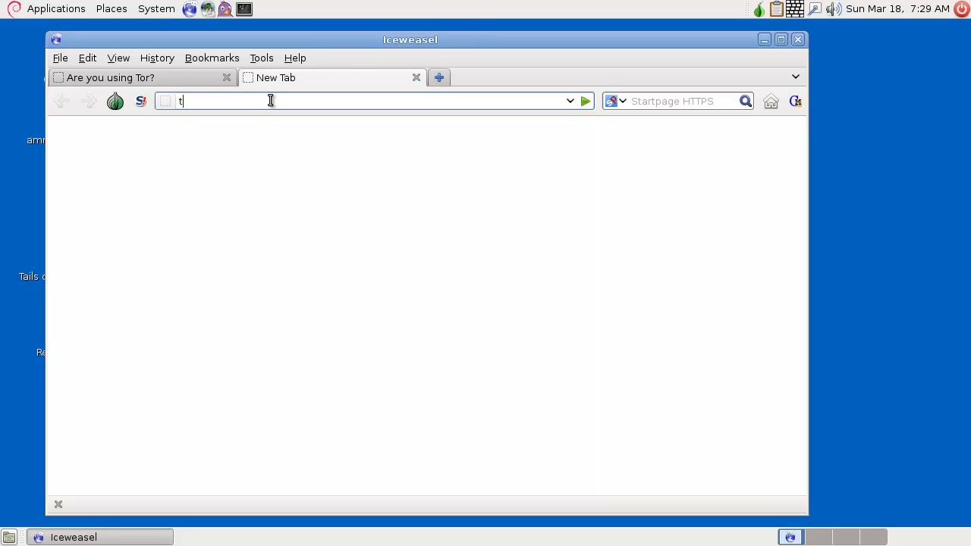
- Close the Tails homepage tab, then review Pidgin's configured accounts and its installed plugins list
type("ails.boum.org")
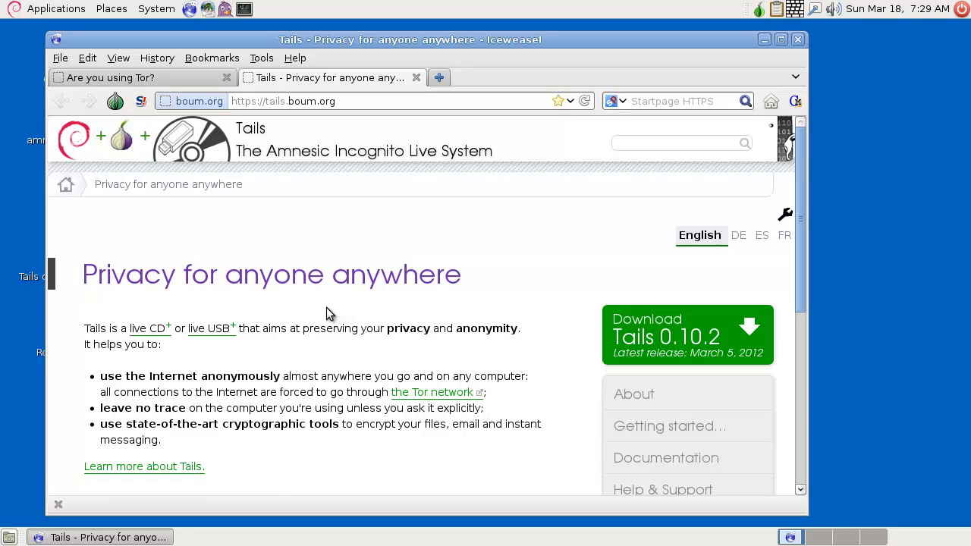
mouse_move(276, 159)
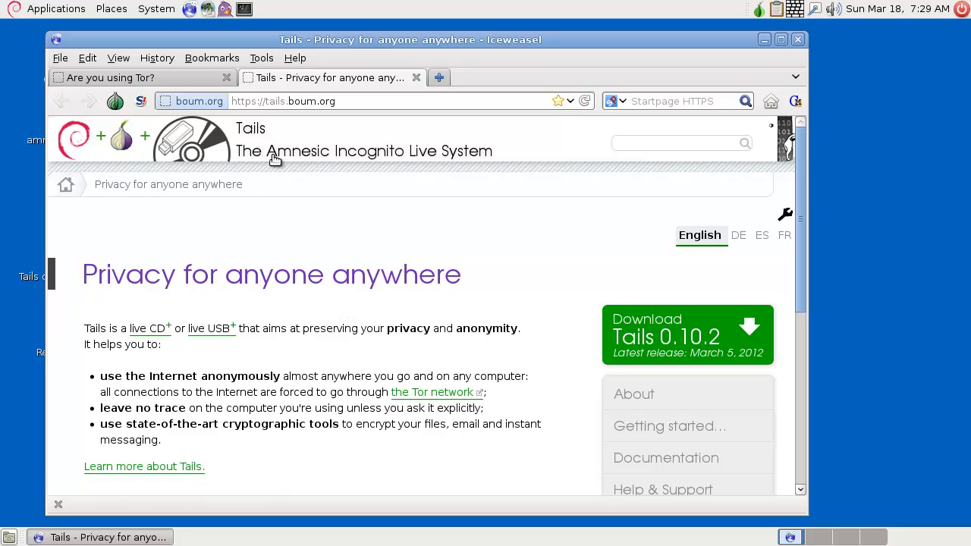
mouse_move(293, 159)
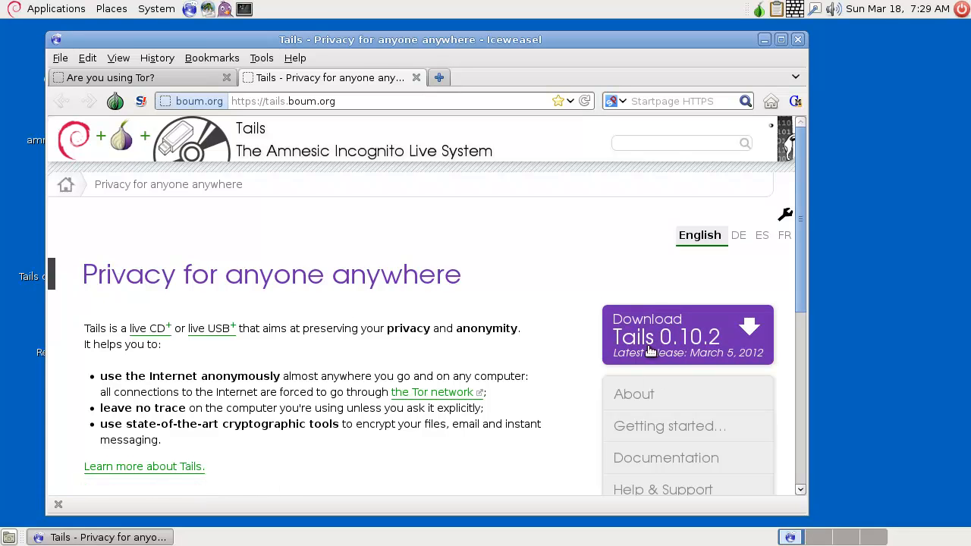
mouse_move(456, 343)
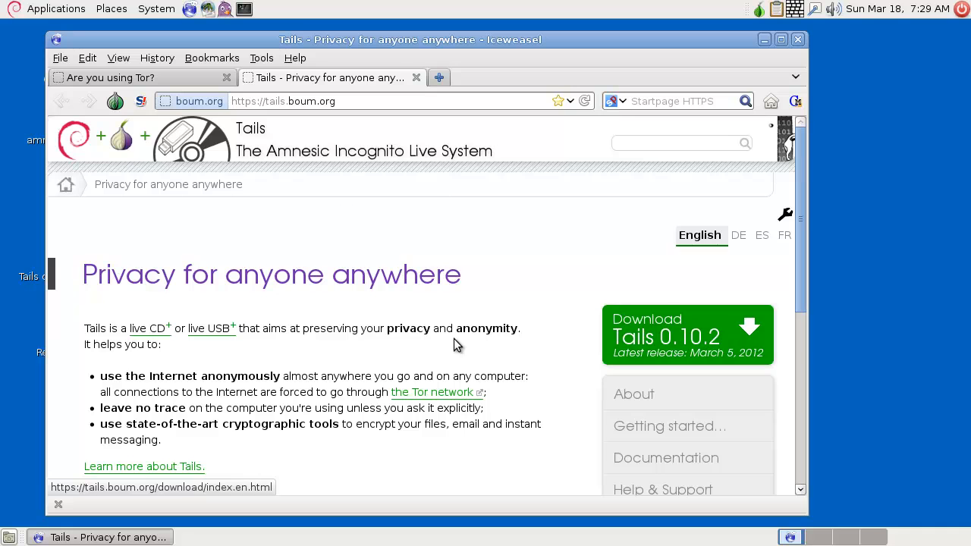
left_click(141, 76)
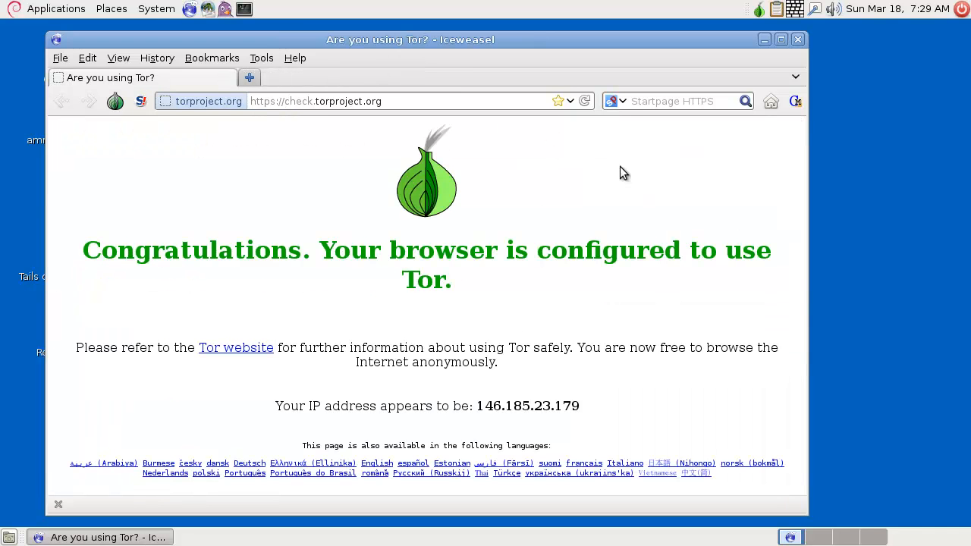
mouse_move(564, 221)
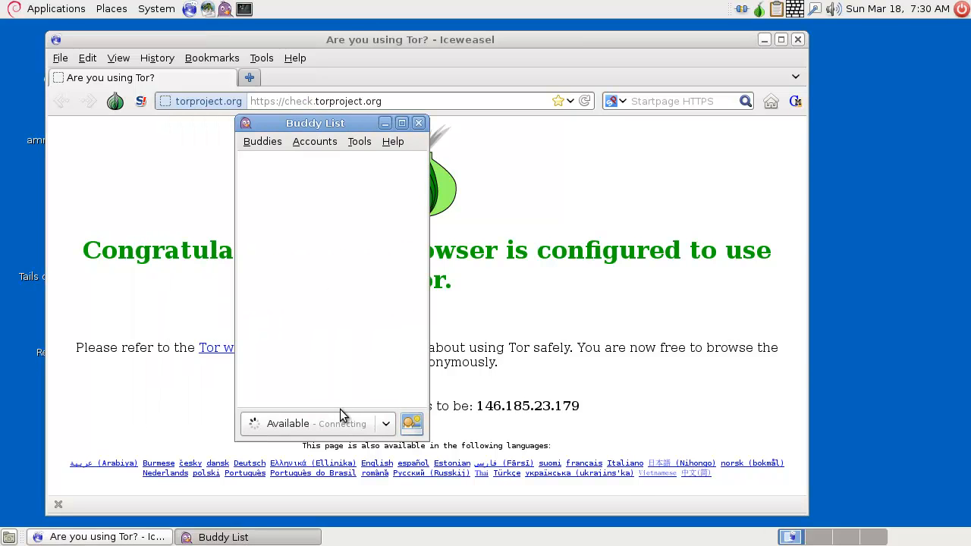
left_click(314, 141)
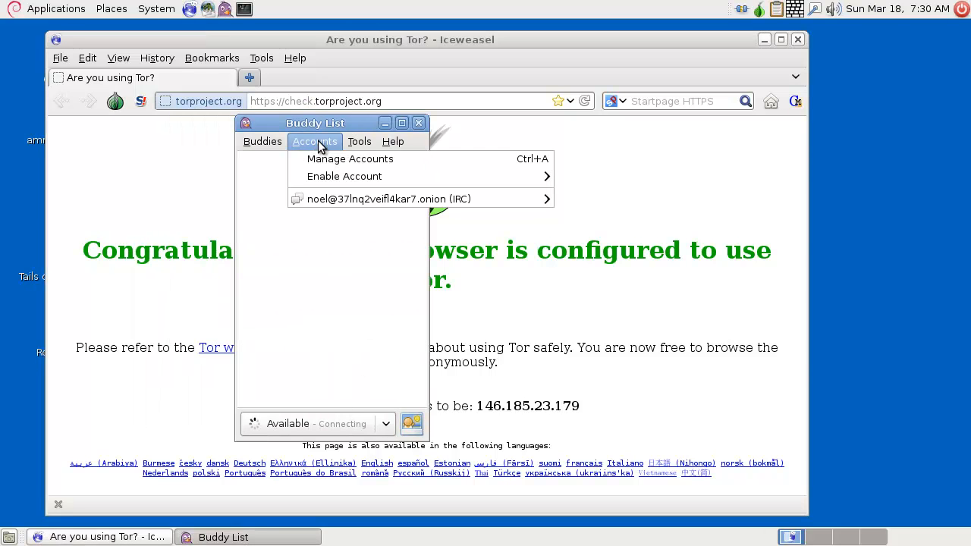
left_click(358, 141)
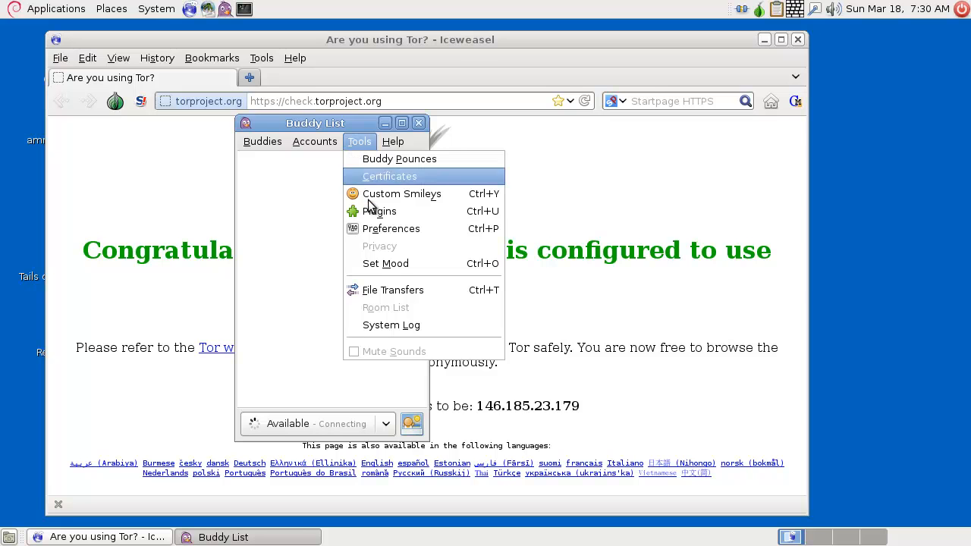
left_click(379, 211)
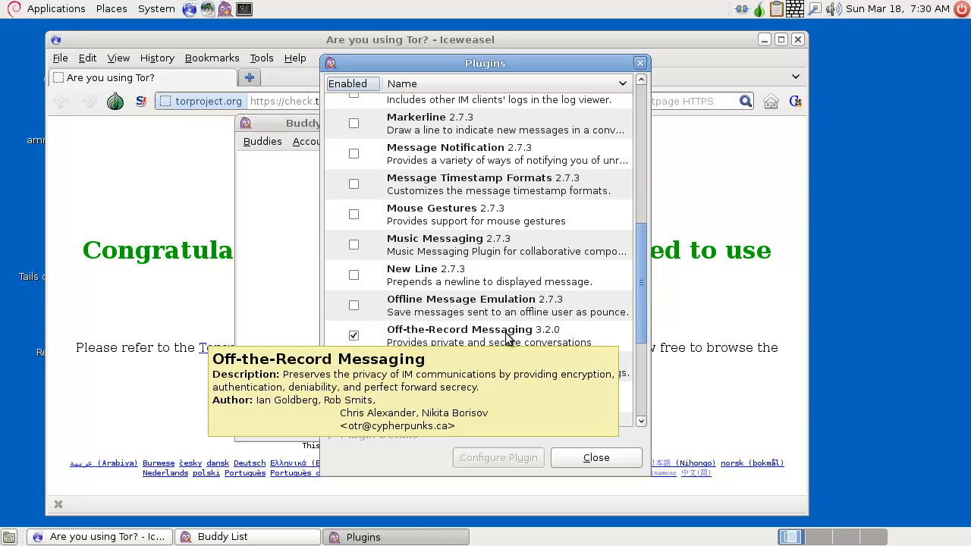
mouse_move(507, 345)
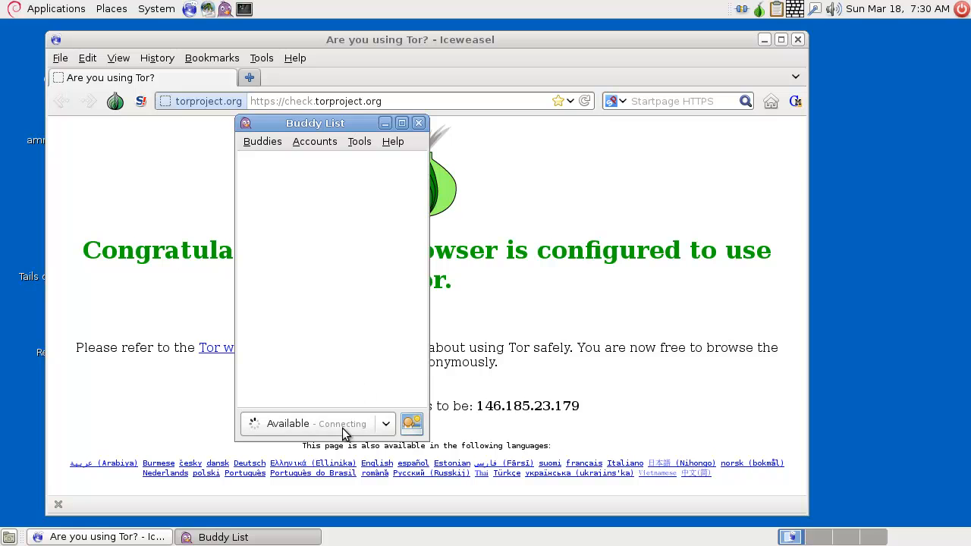
left_click(314, 141)
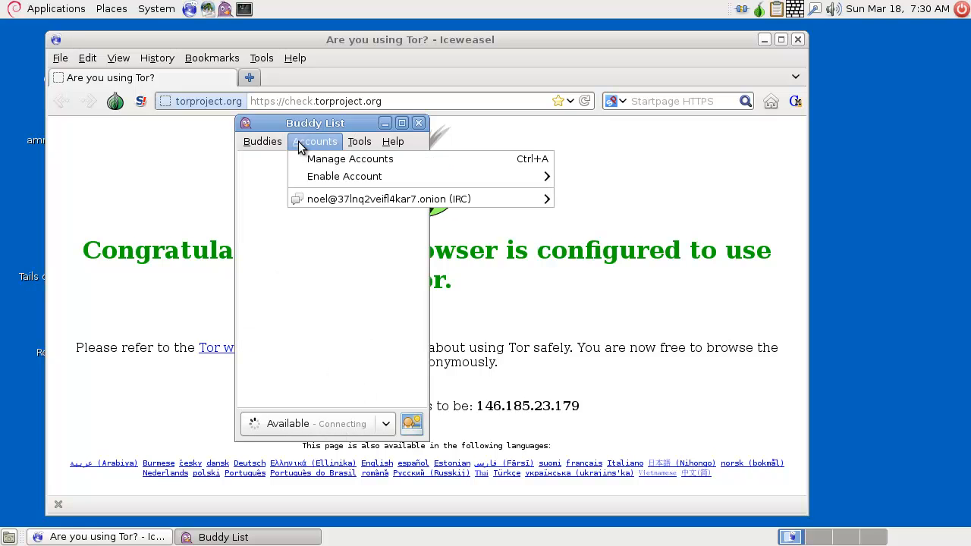
mouse_move(358, 221)
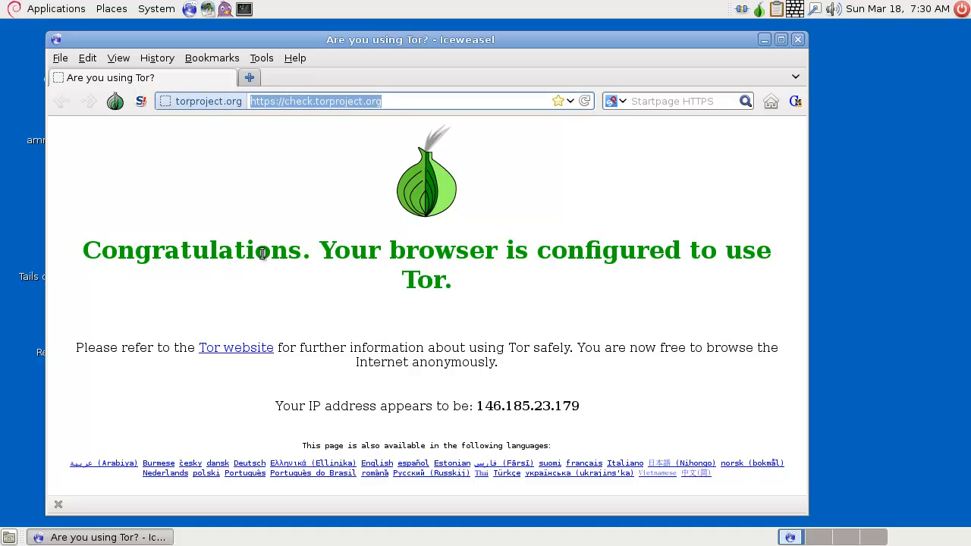
- Browse the Accessories menu, view the Metadata Anonymisation Toolkit's empty file list and close it
left_click(54, 9)
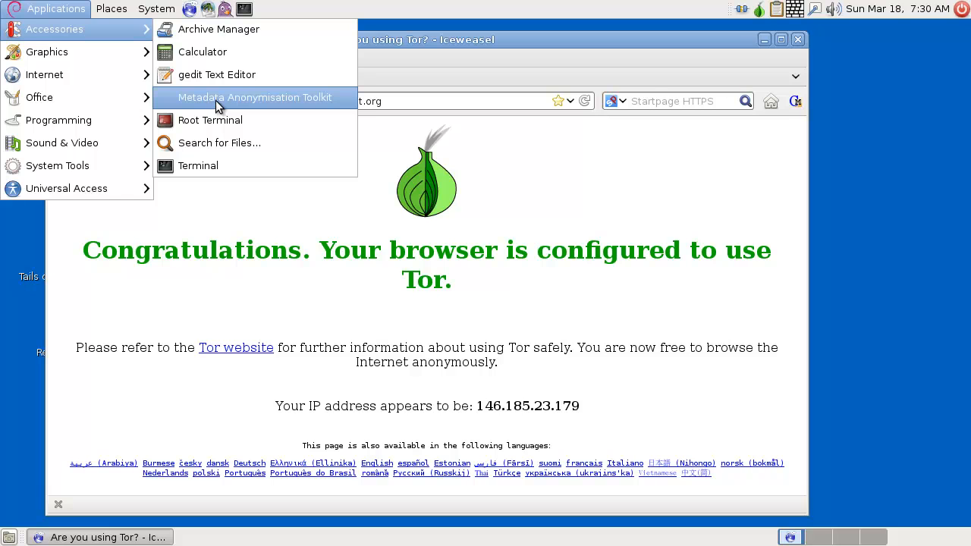
mouse_move(236, 106)
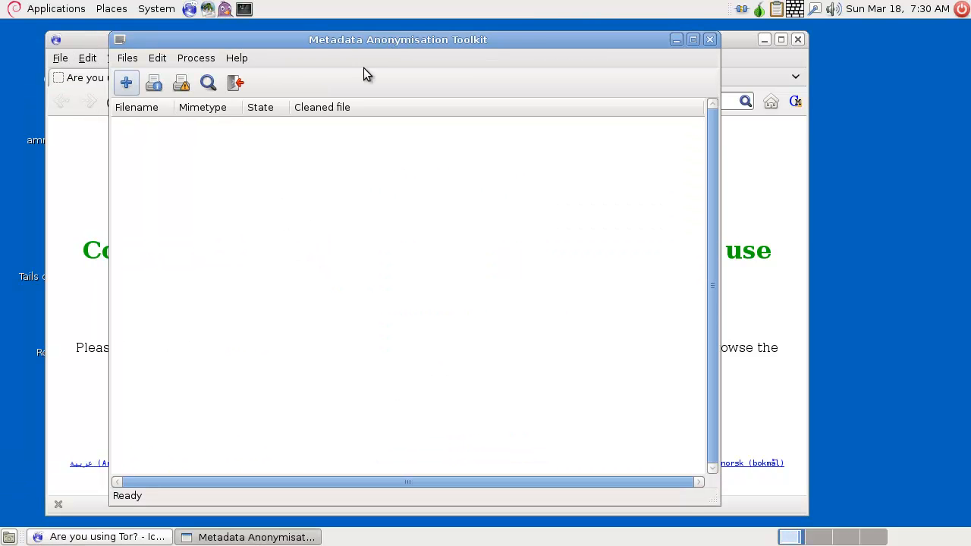
left_click(104, 537)
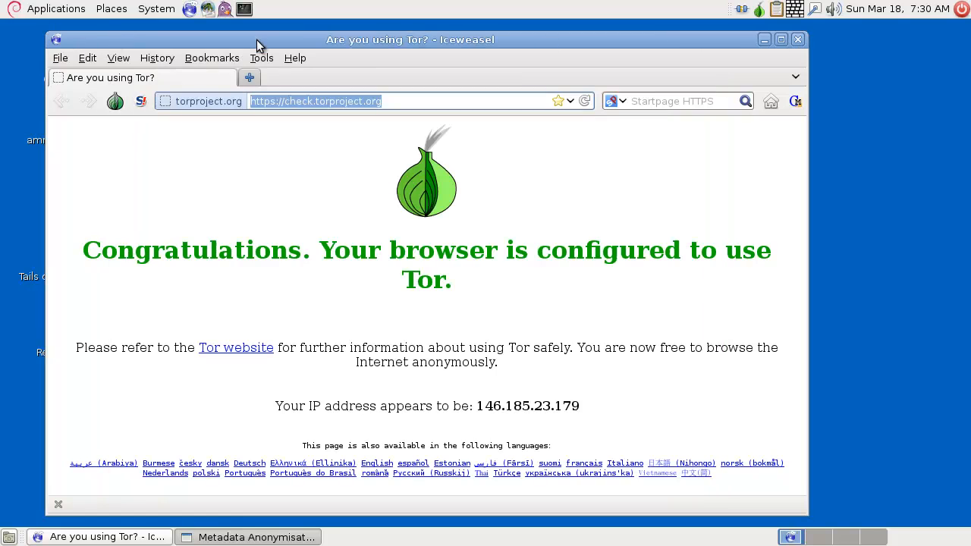
left_click(54, 9)
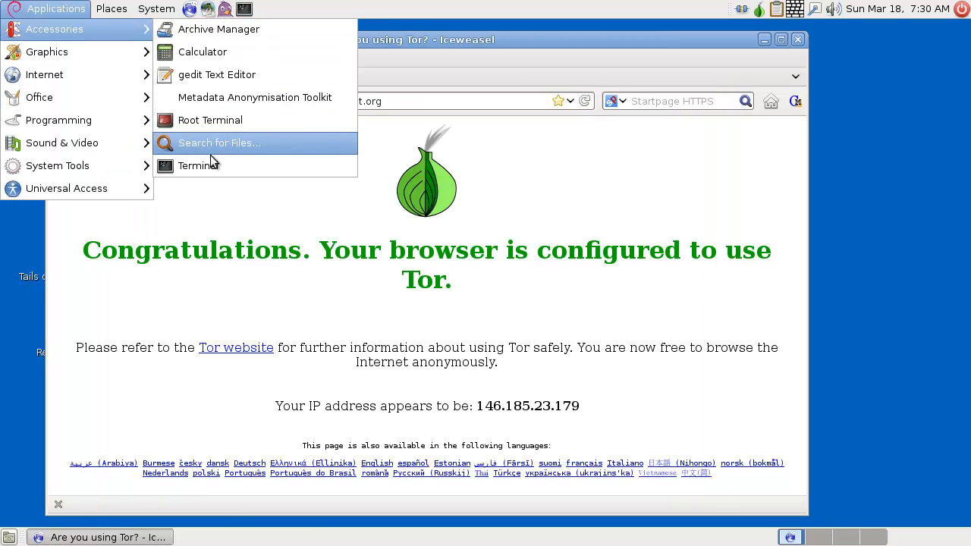
mouse_move(47, 51)
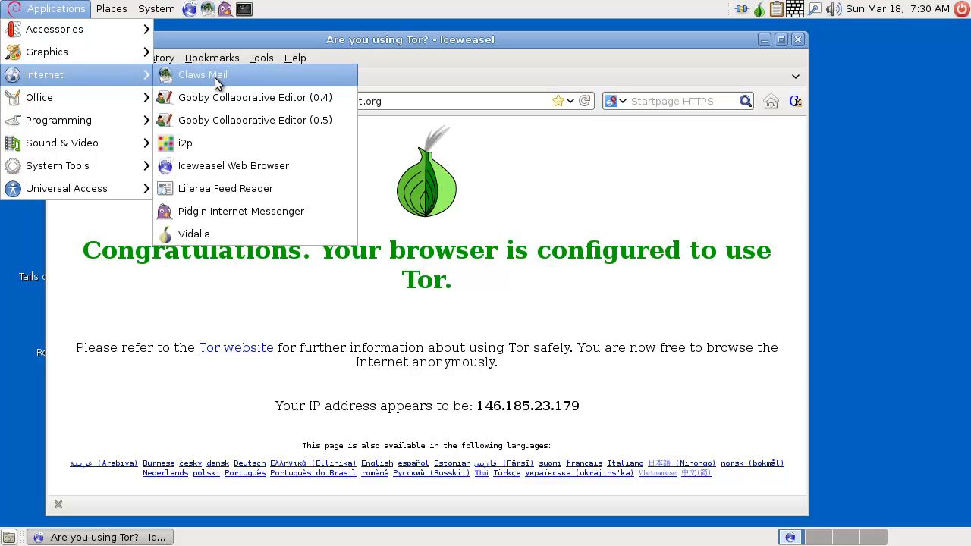
mouse_move(220, 97)
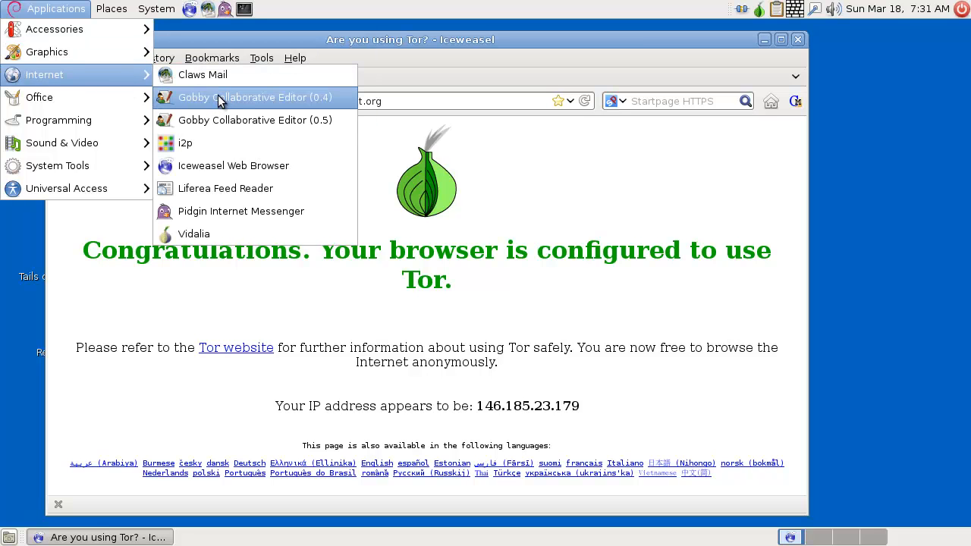
mouse_move(212, 152)
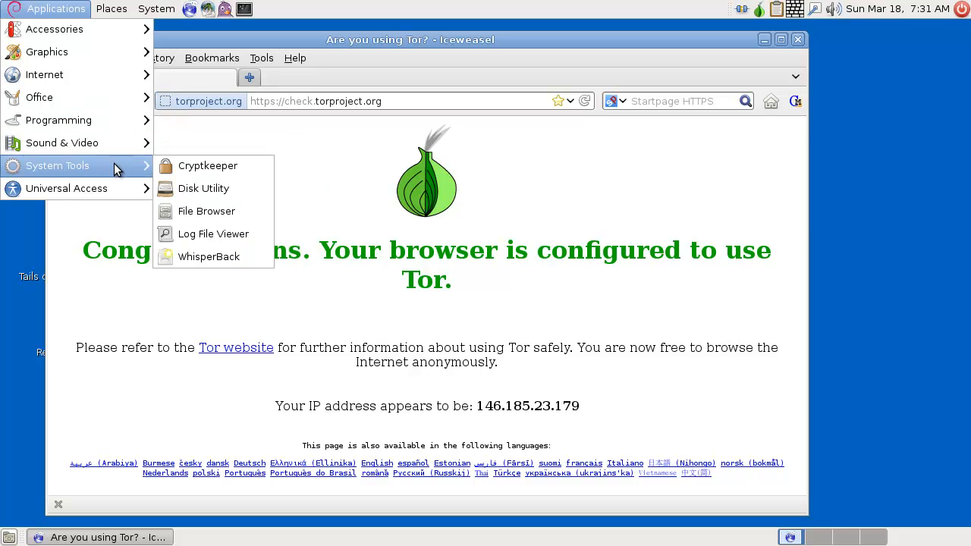
mouse_move(199, 233)
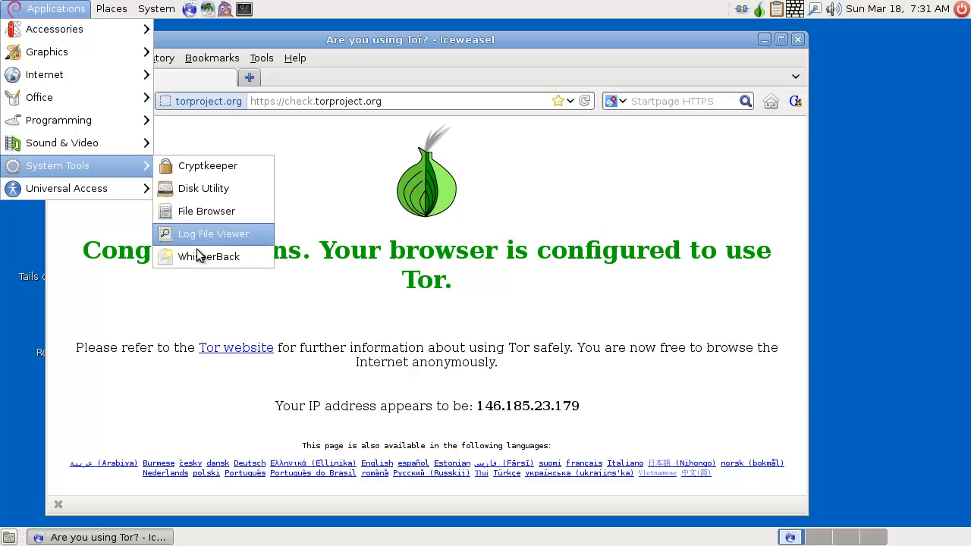
mouse_move(220, 261)
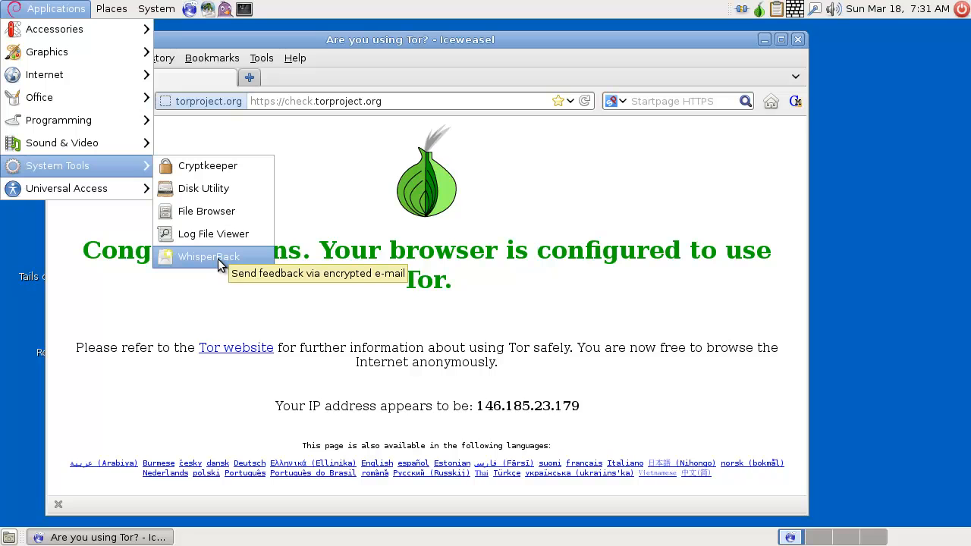
mouse_move(215, 264)
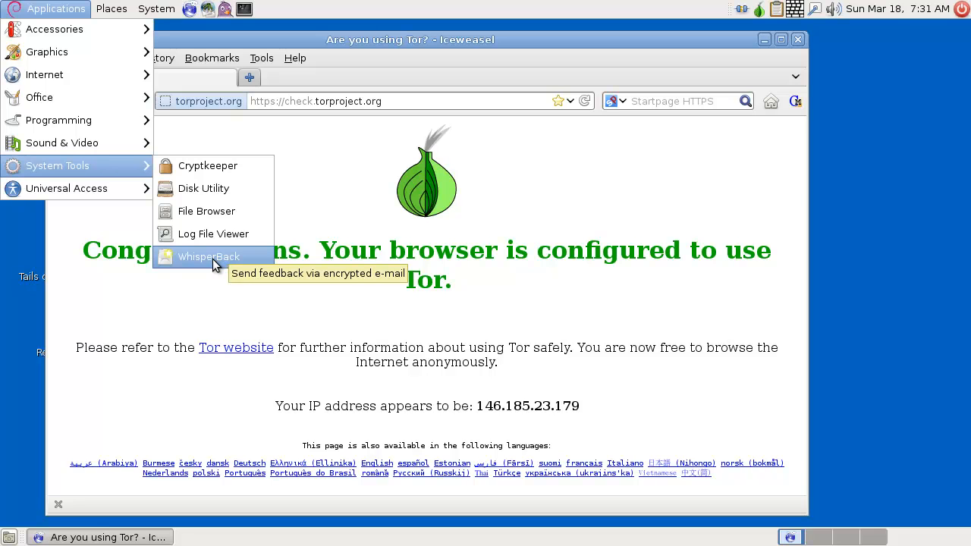
mouse_move(213, 166)
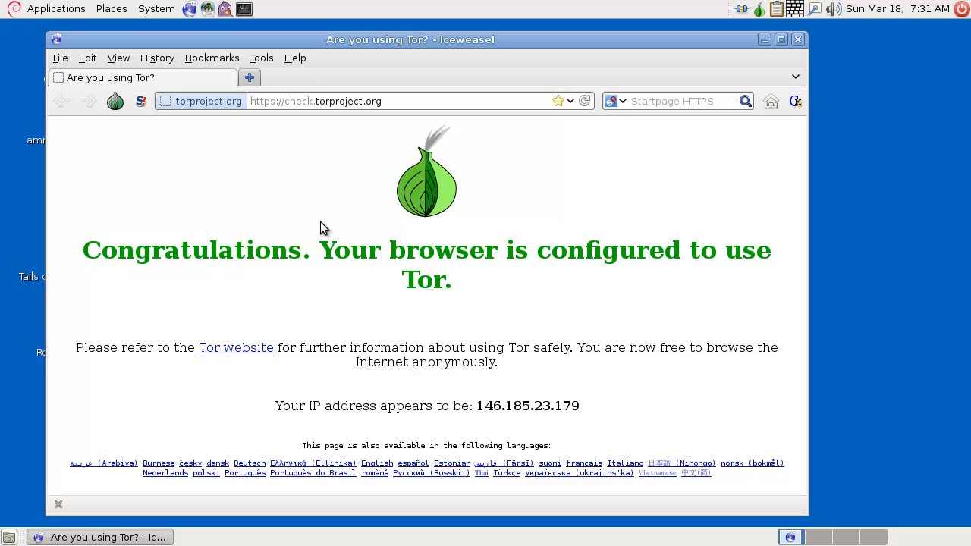
mouse_move(352, 221)
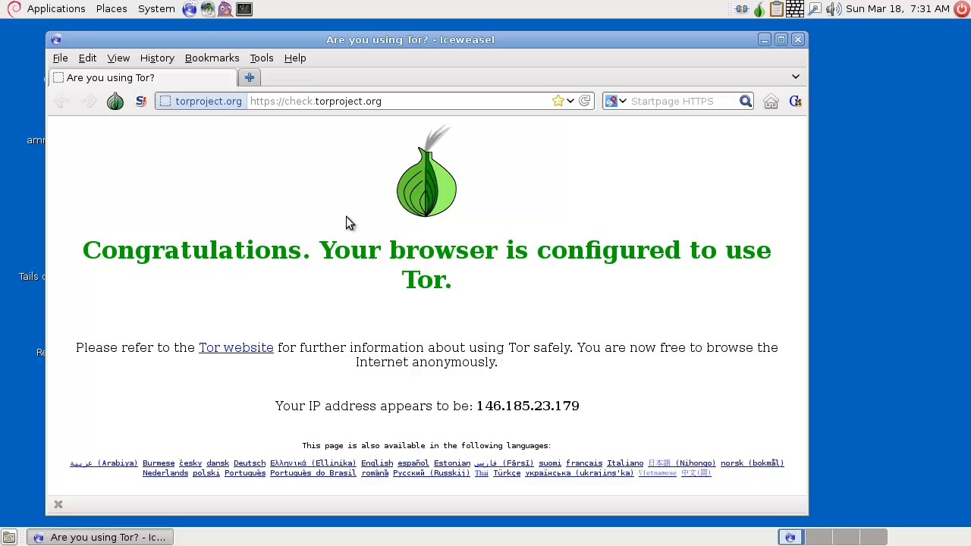
mouse_move(304, 242)
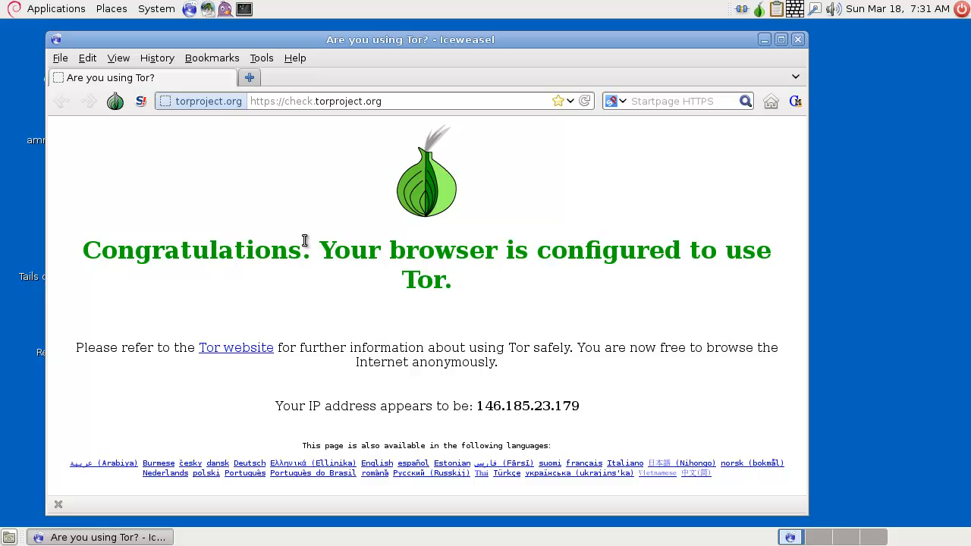
mouse_move(739, 9)
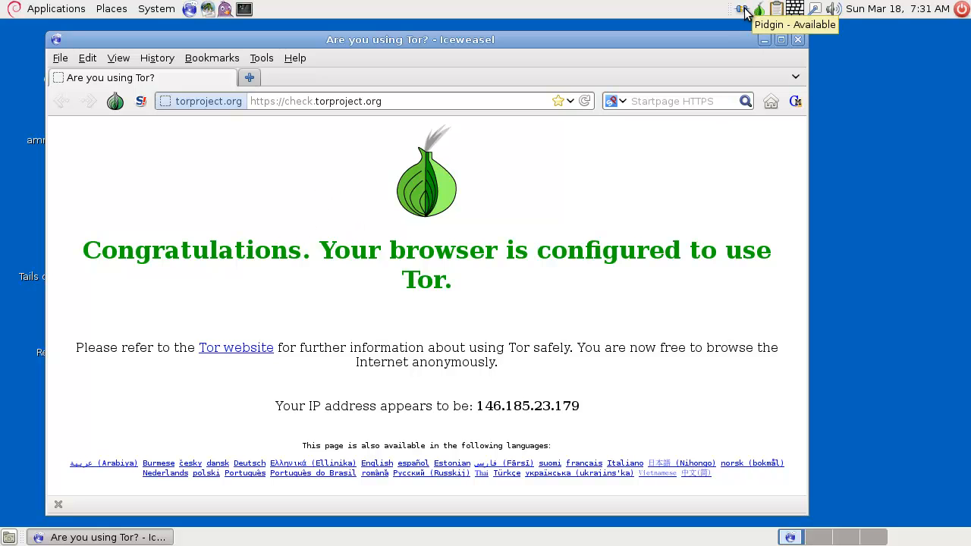
mouse_move(759, 21)
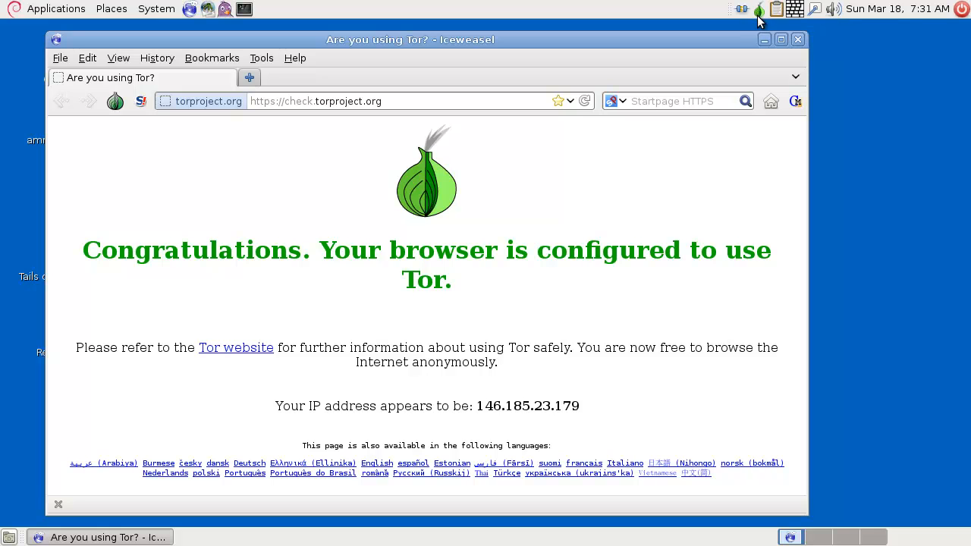
mouse_move(840, 15)
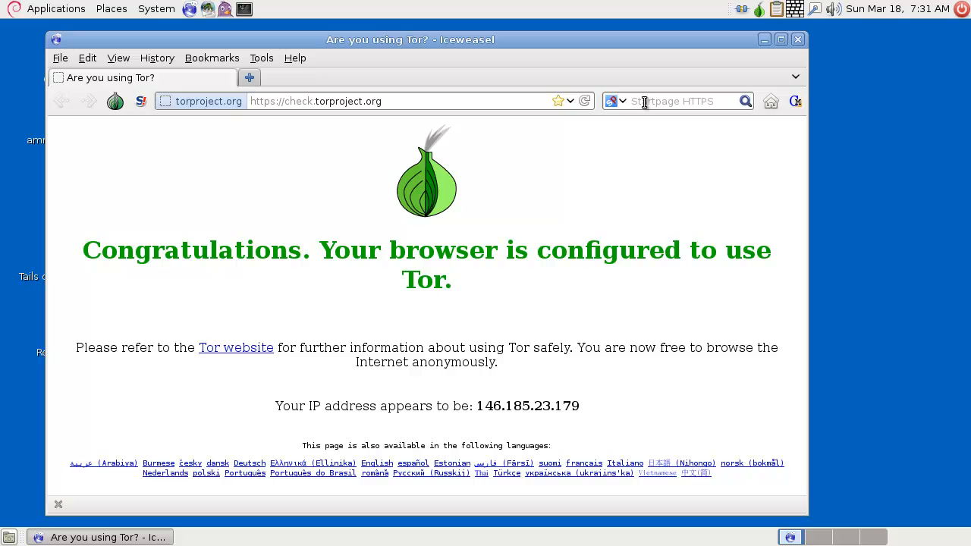
- Switch the search bar away from Startpage HTTPS and search for 'cookie'
left_click(622, 100)
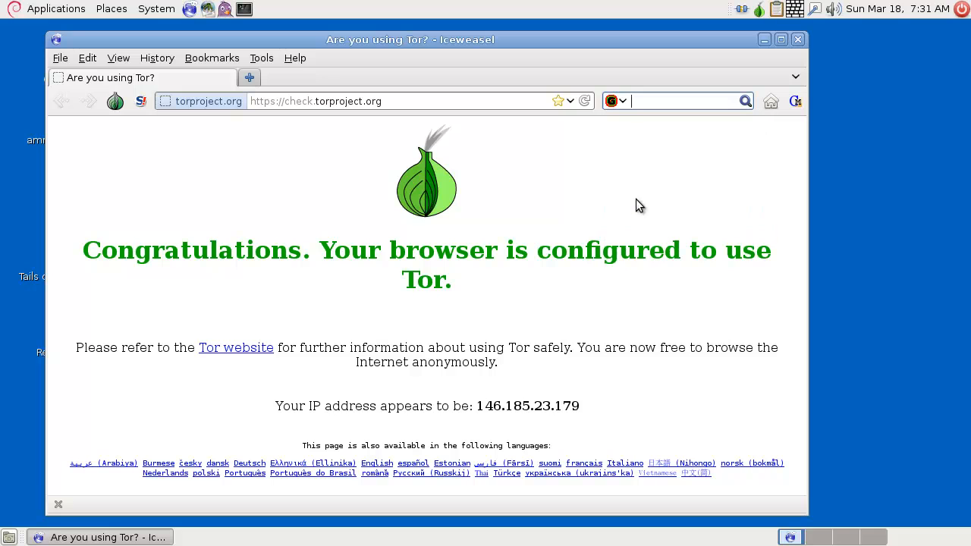
type("cookie")
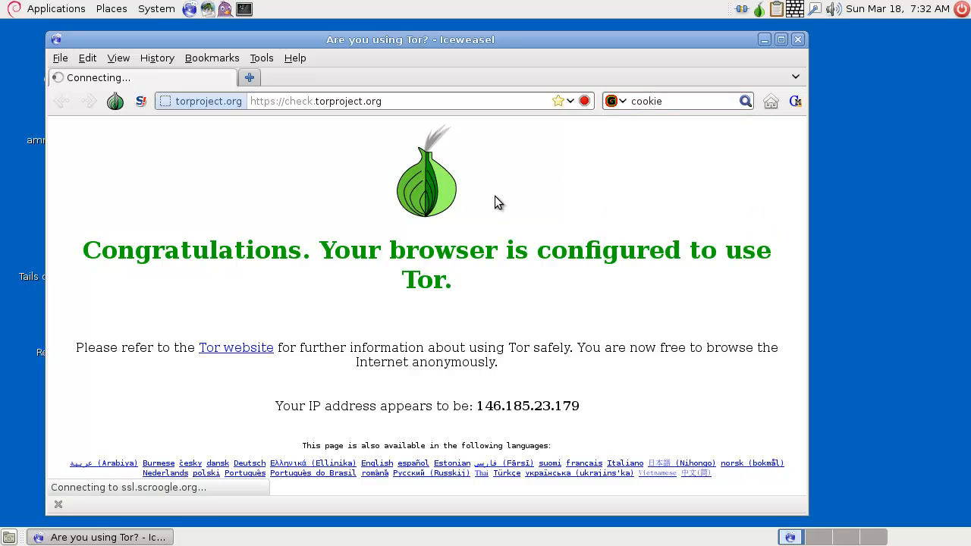
mouse_move(491, 203)
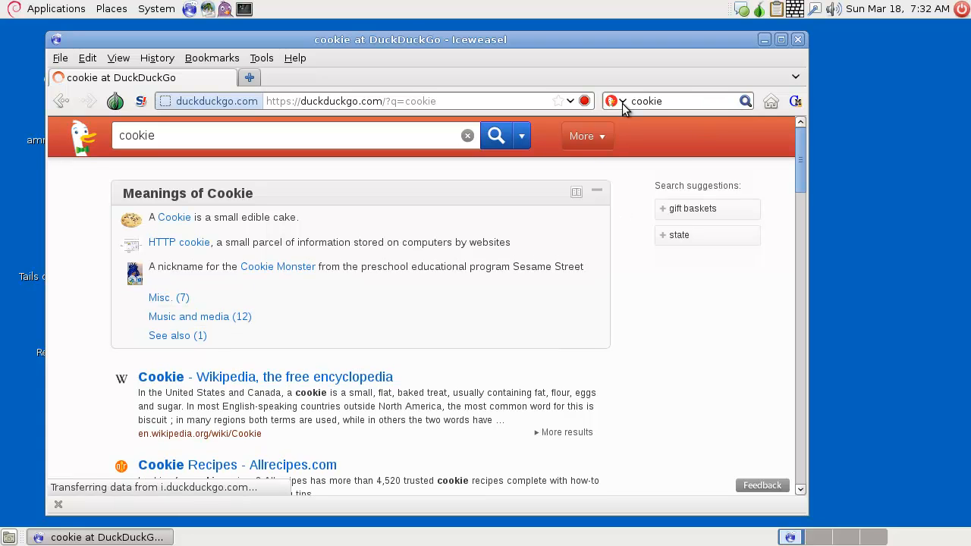
- Rerun the 'cookie' search through Startpage HTTPS, then close Iceweasel to reveal the empty Tails desktop
left_click(616, 100)
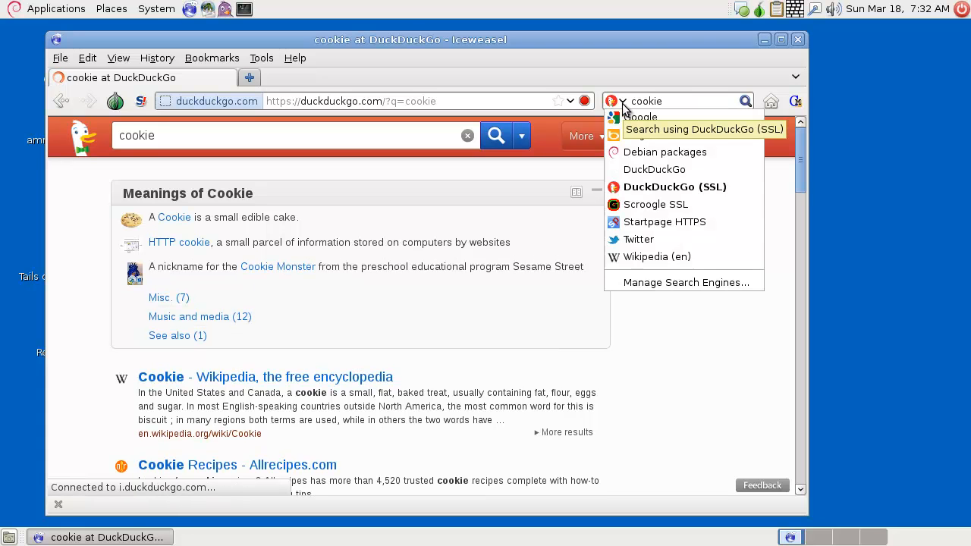
mouse_move(664, 221)
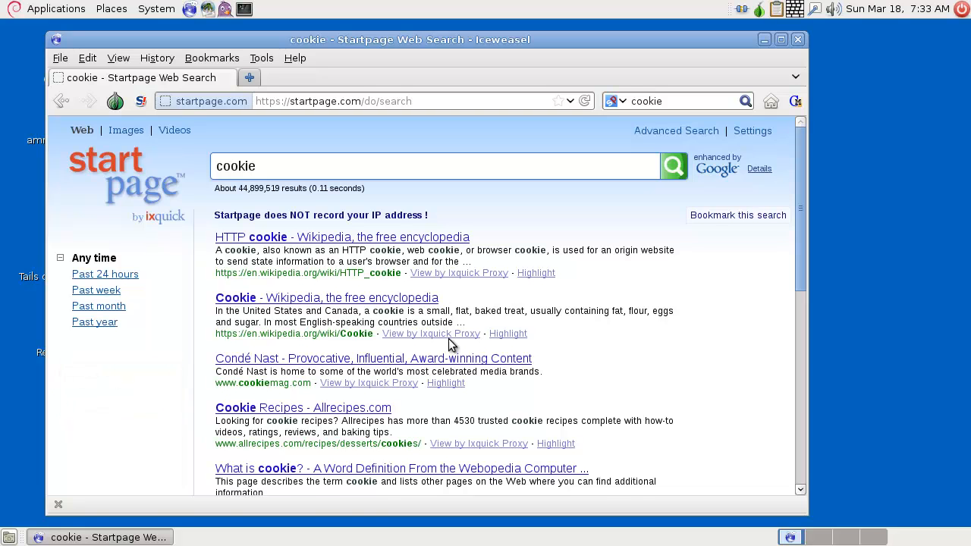
scroll("down", 3)
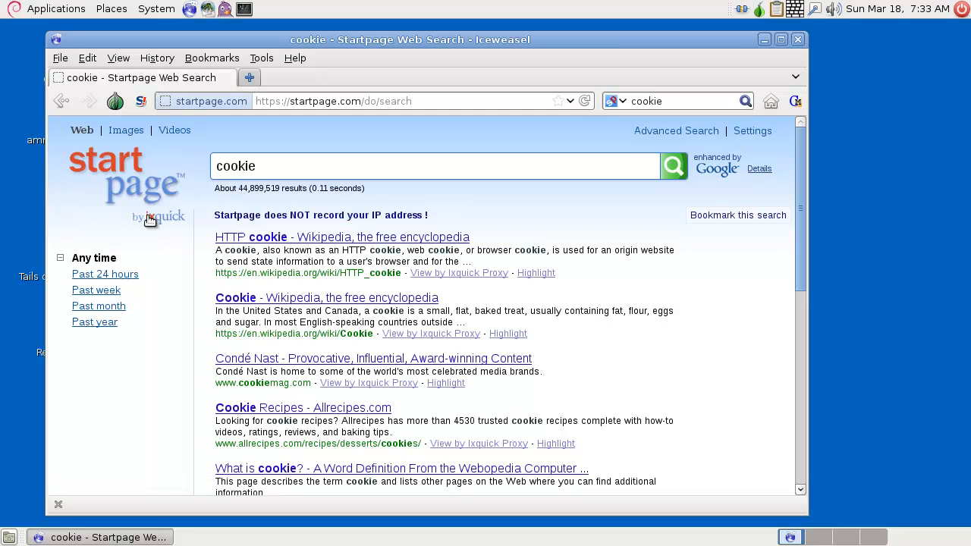
mouse_move(557, 142)
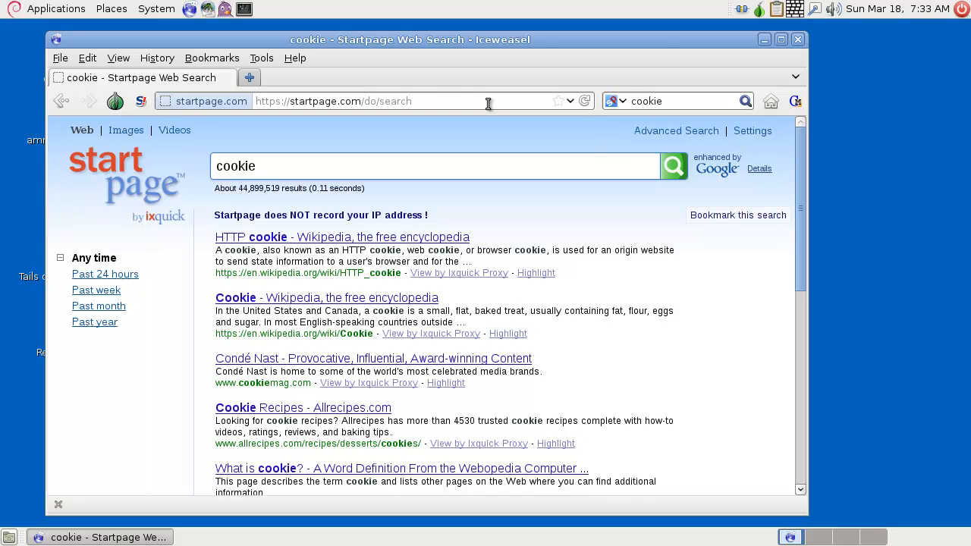
left_click(795, 40)
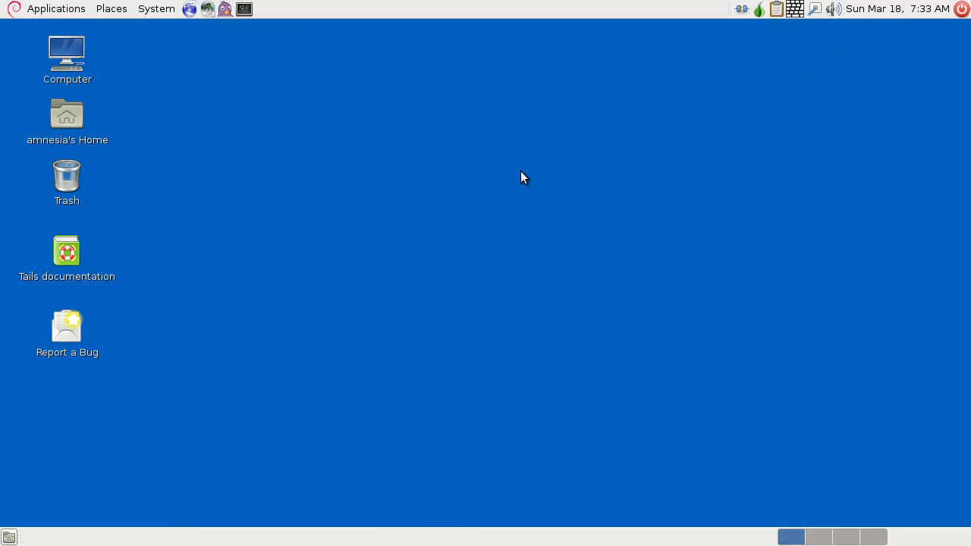
mouse_move(267, 267)
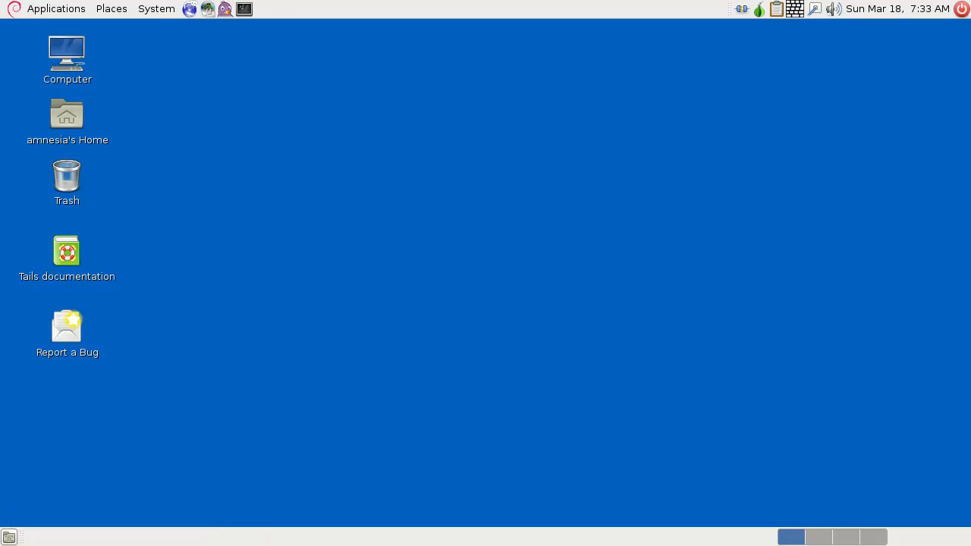
left_click(56, 9)
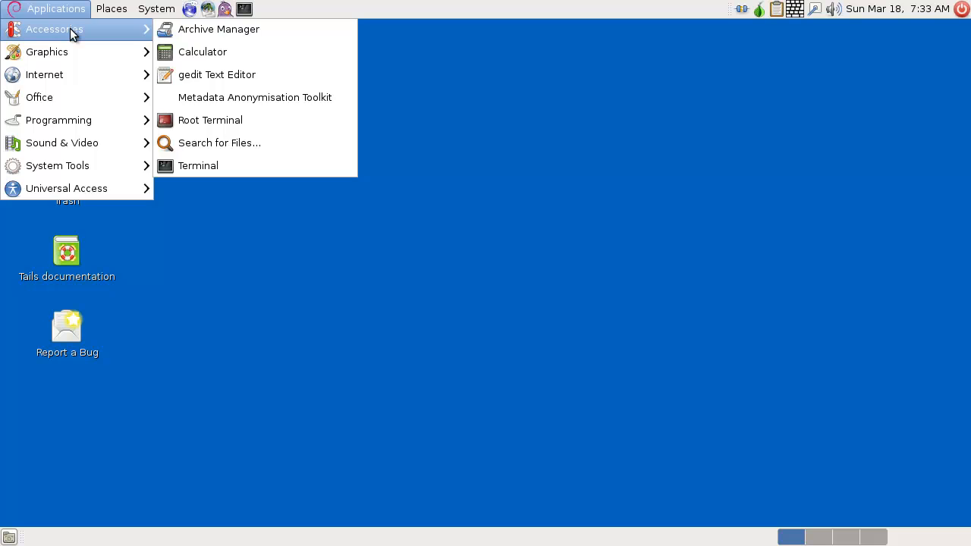
left_click(340, 204)
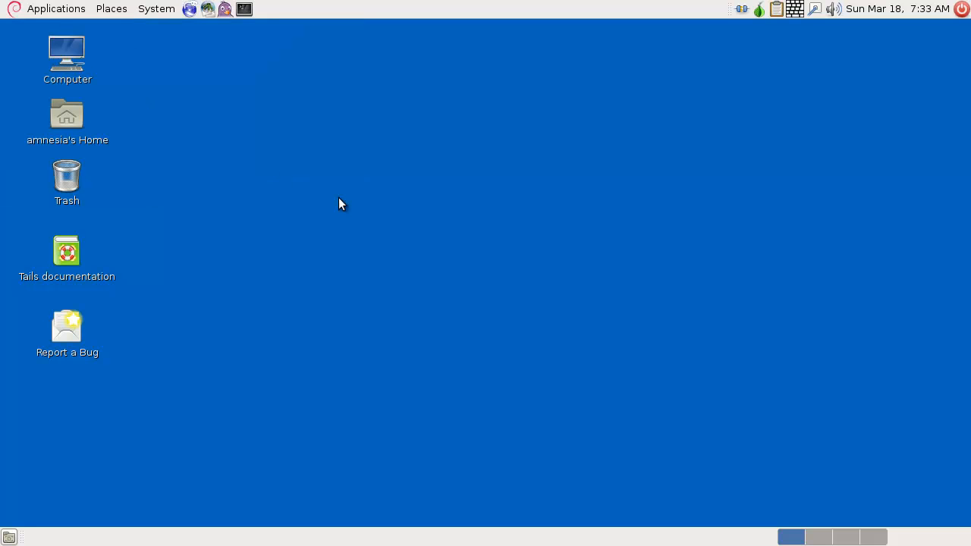